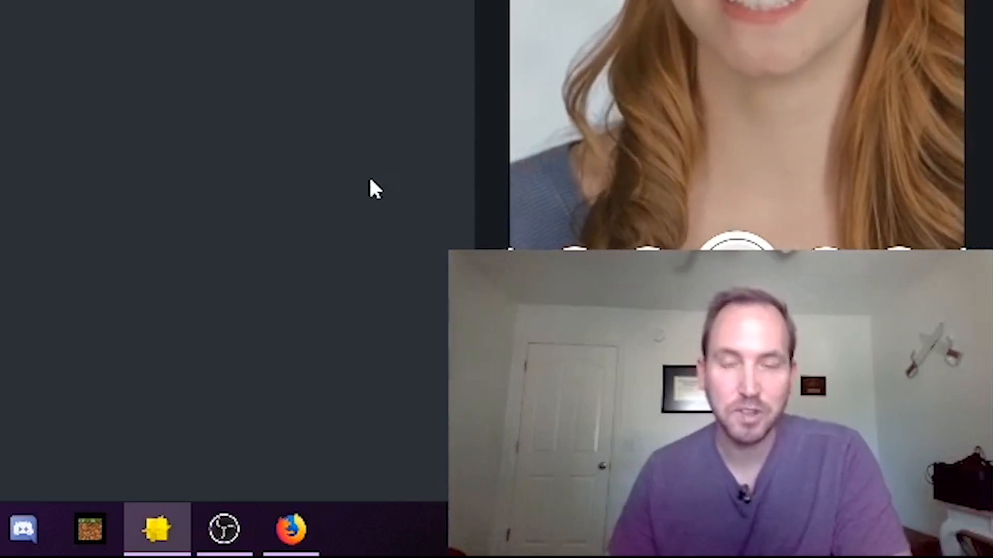
pyautogui.moveTo(9, 203)
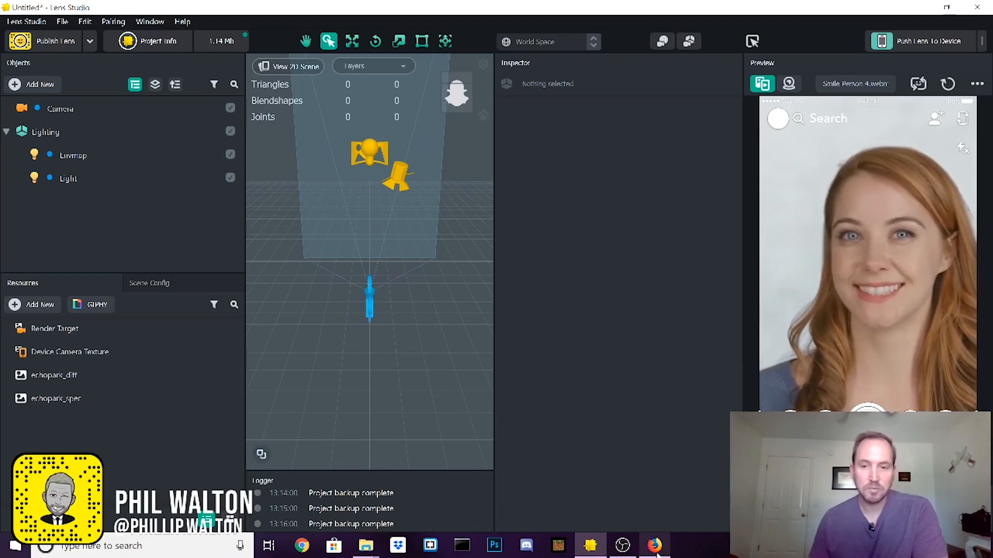
# - Import the Kyle_head image from disk as a 2048x2048 texture resource and inspect it
pyautogui.click(654, 546)
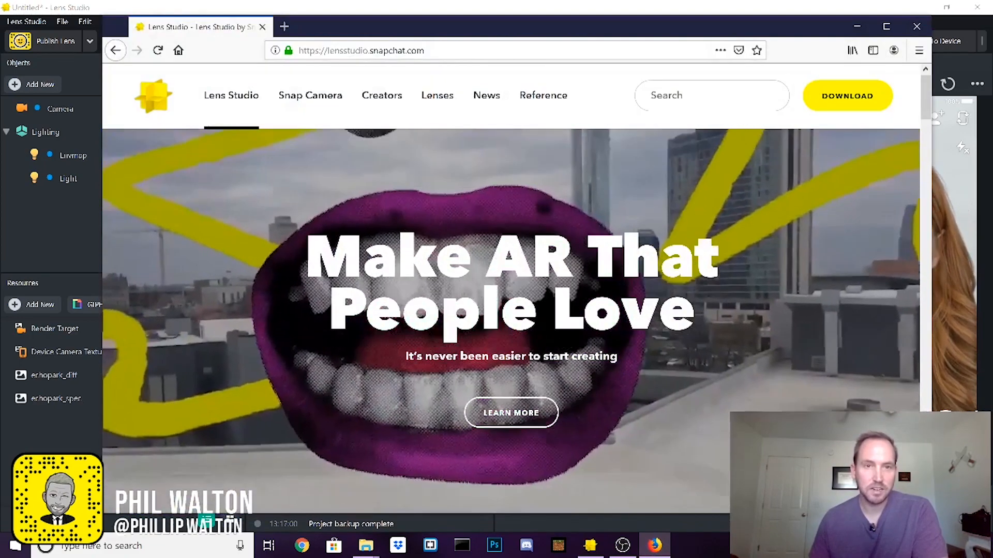
pyautogui.moveTo(847, 96)
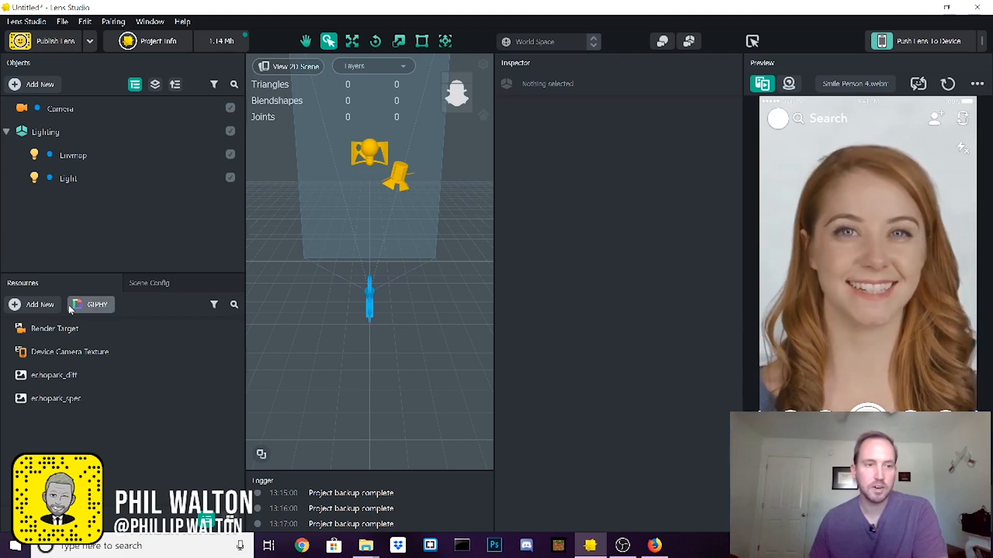
pyautogui.click(32, 304)
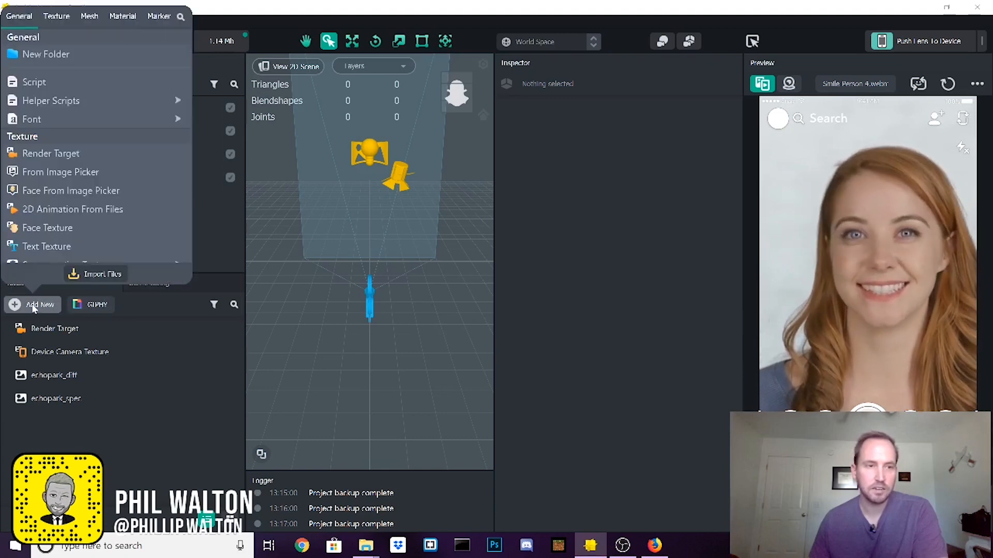
pyautogui.click(60, 172)
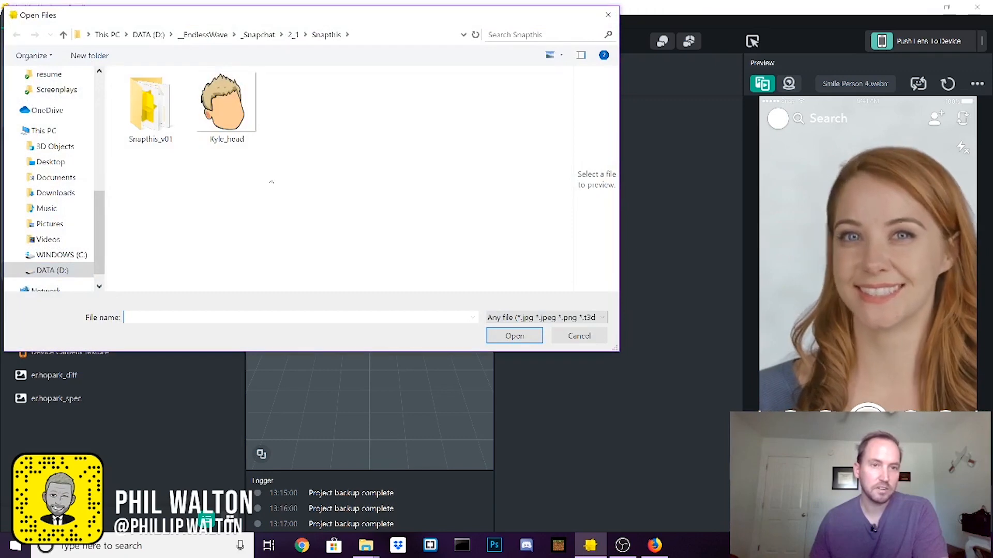
pyautogui.click(226, 102)
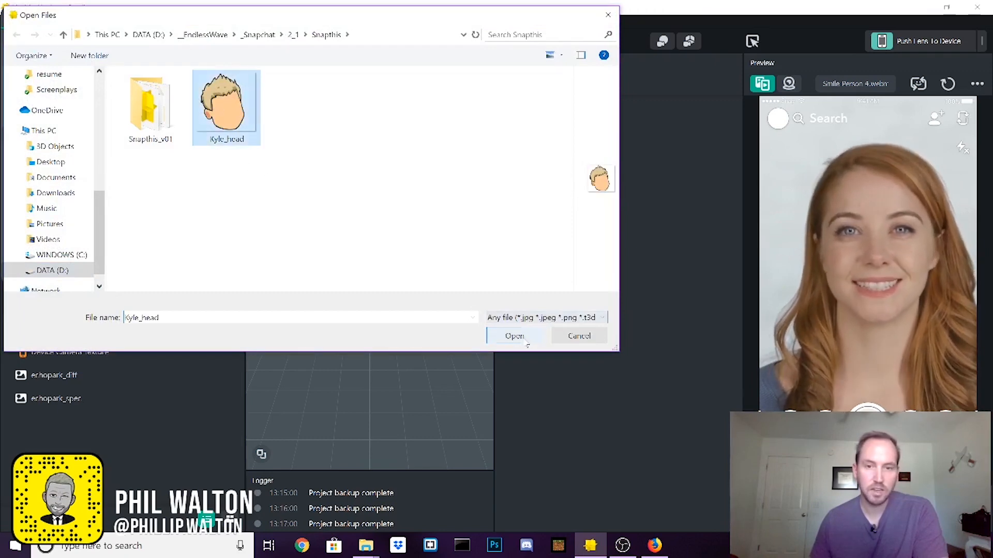
pyautogui.click(514, 335)
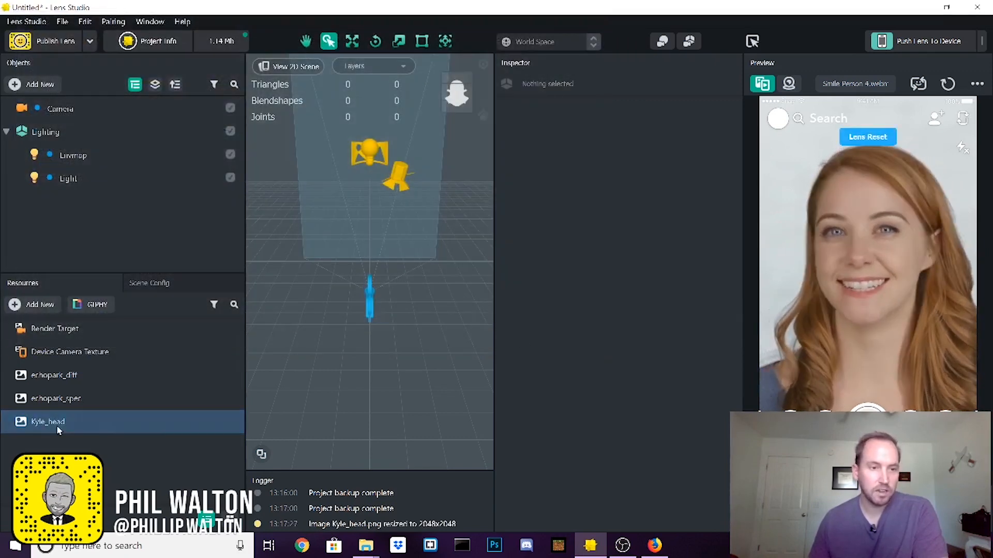
pyautogui.click(47, 422)
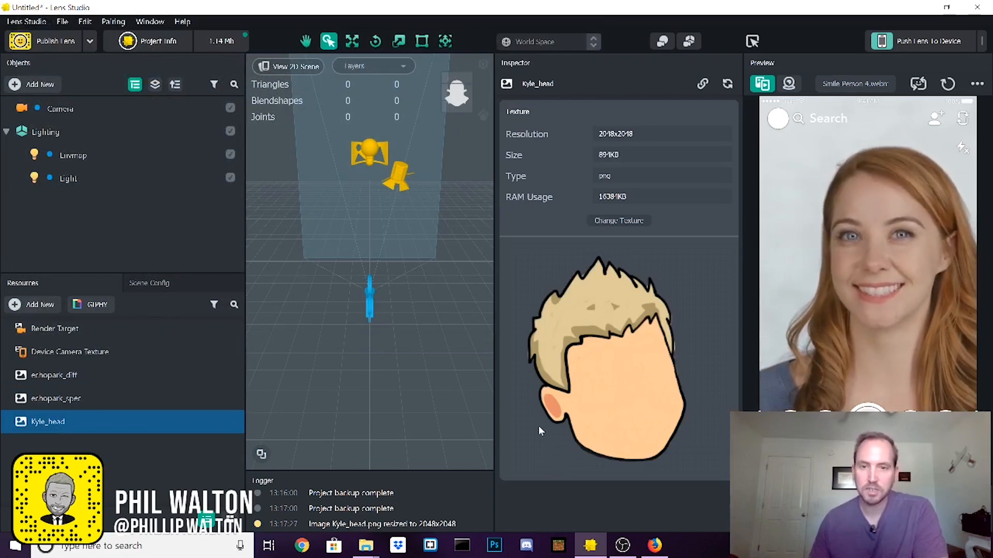
pyautogui.moveTo(701, 438)
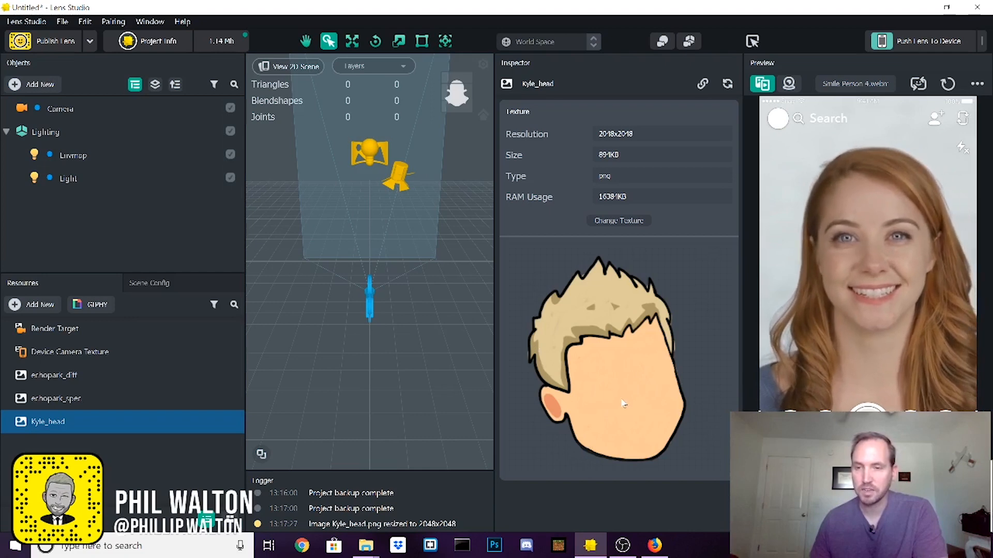
pyautogui.moveTo(717, 391)
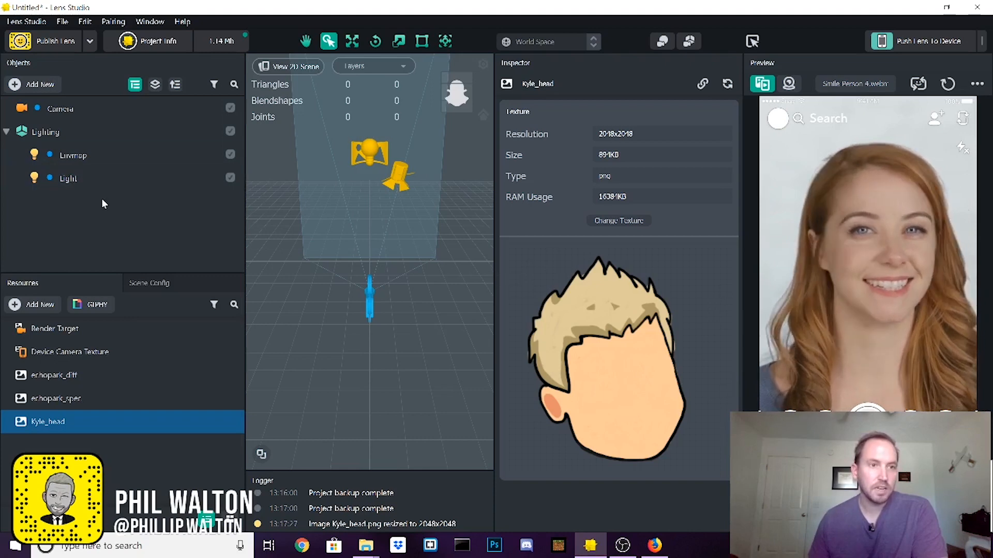
# - Add a Head Binding image under Camera and set its texture to Kyle_head
pyautogui.click(60, 108)
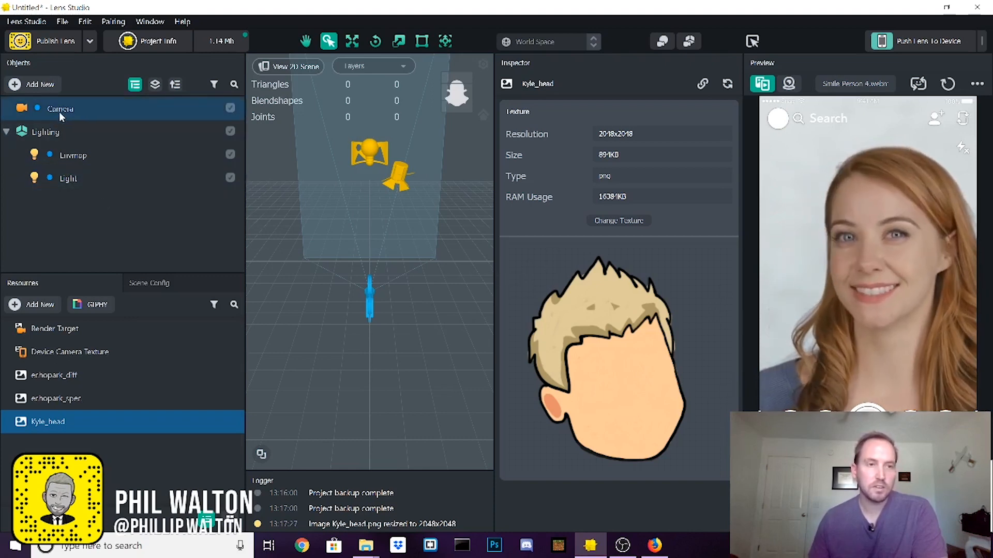
pyautogui.click(32, 84)
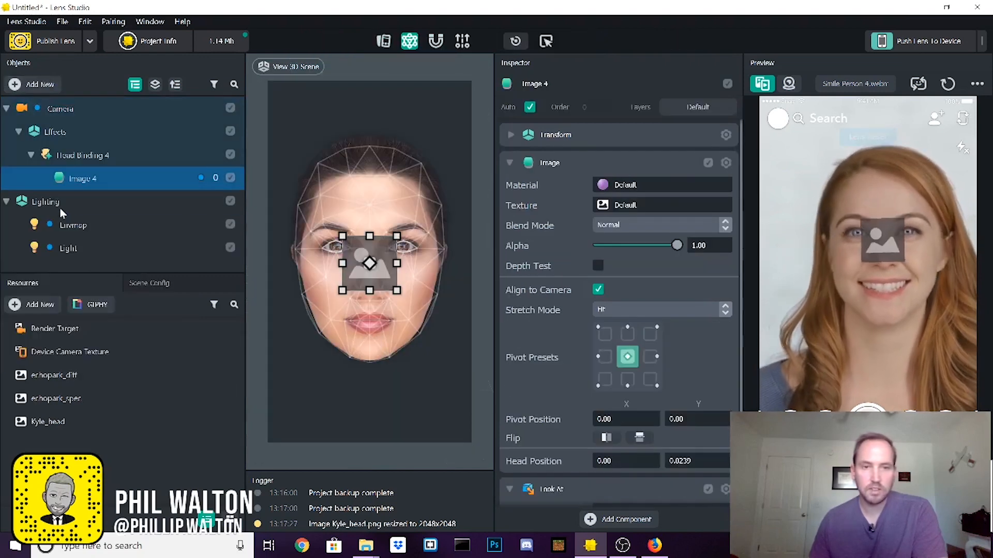
pyautogui.click(73, 225)
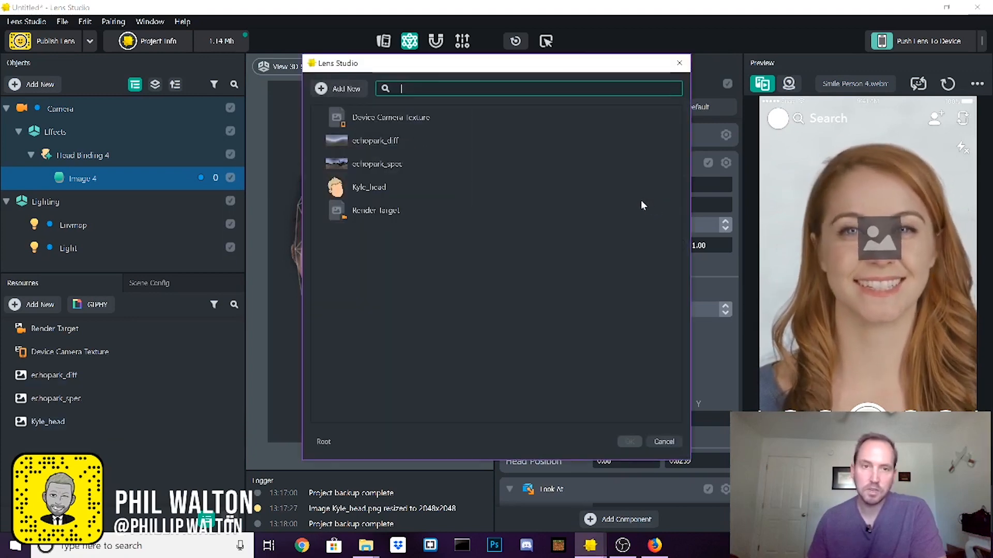
pyautogui.click(368, 187)
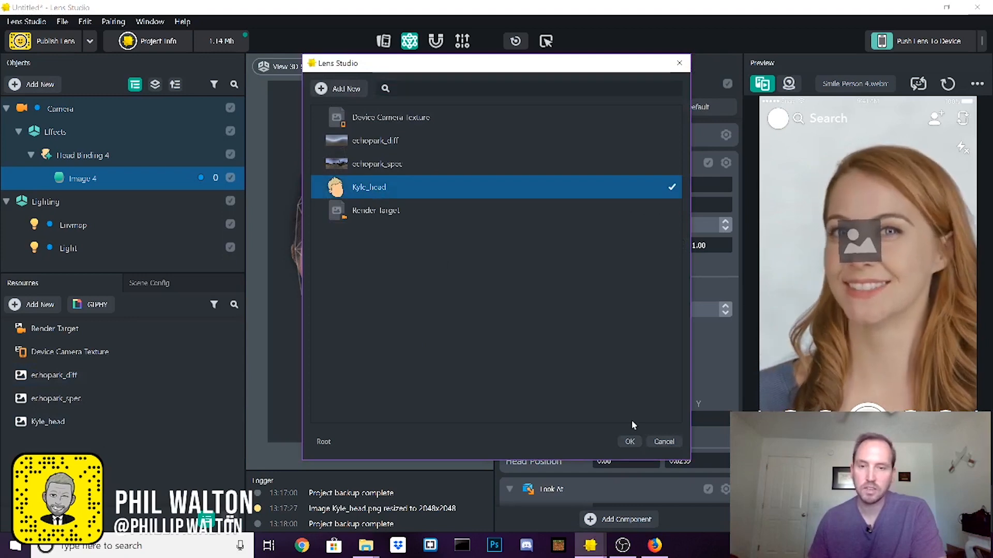
pyautogui.click(627, 442)
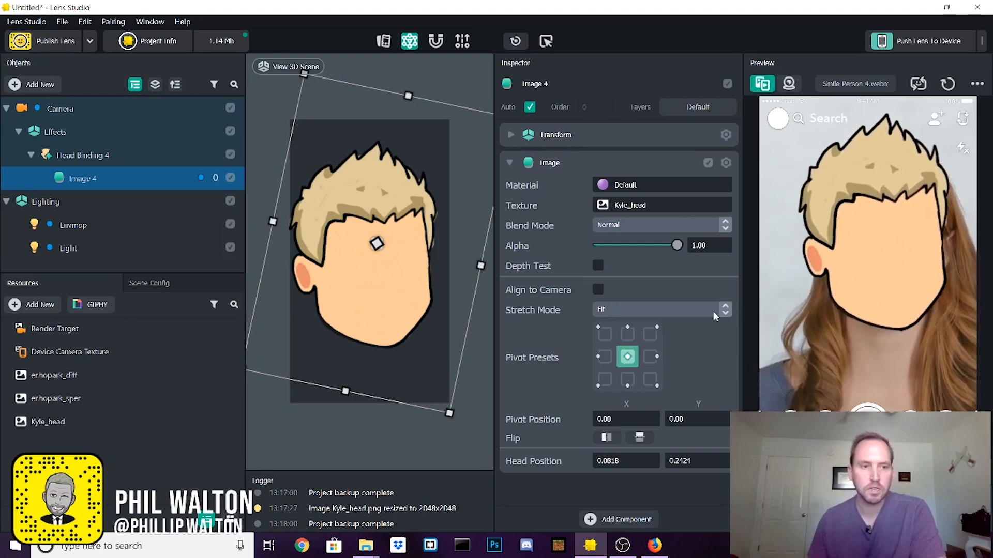
# - Add a Face Inset object and move it onto the cartoon head's mouth
pyautogui.click(48, 421)
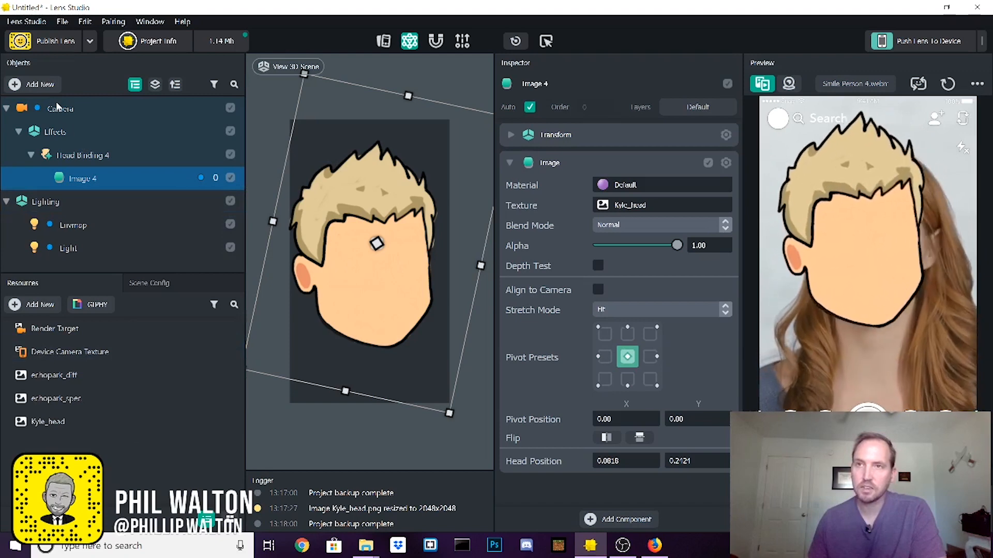
pyautogui.click(32, 83)
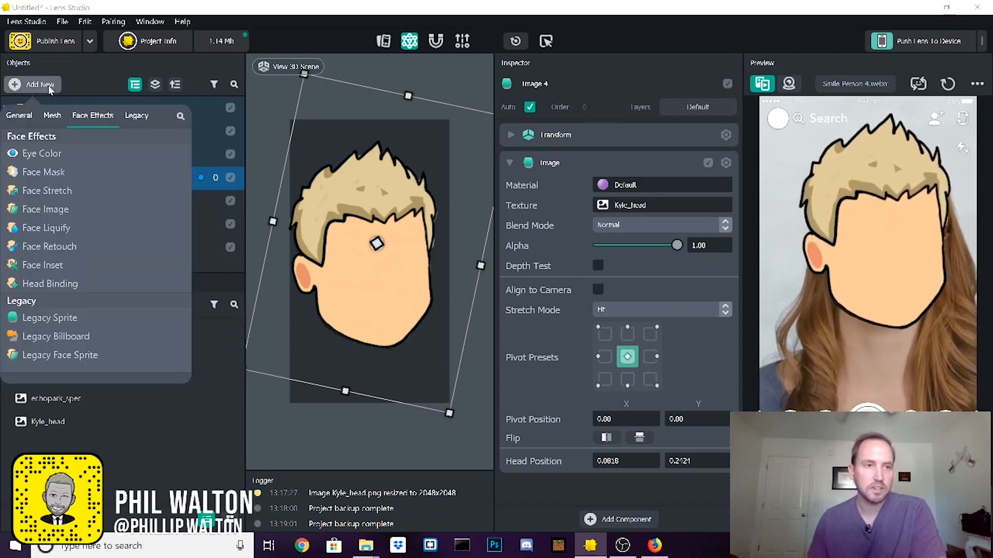
pyautogui.moveTo(46, 228)
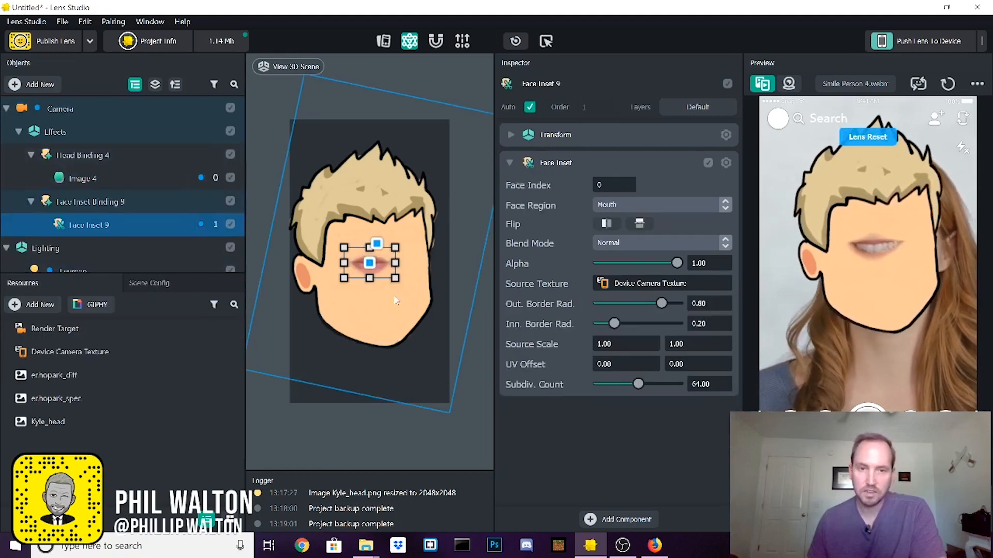
pyautogui.moveTo(369, 263); pyautogui.dragTo(379, 308)
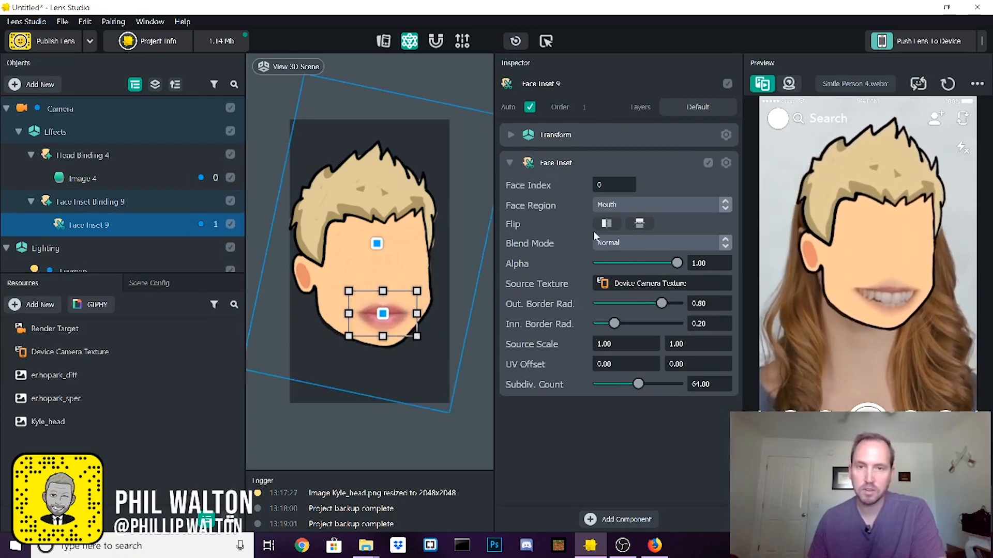
# - Try the whole Face as the inset region, then set Face Region back to Mouth
pyautogui.click(659, 205)
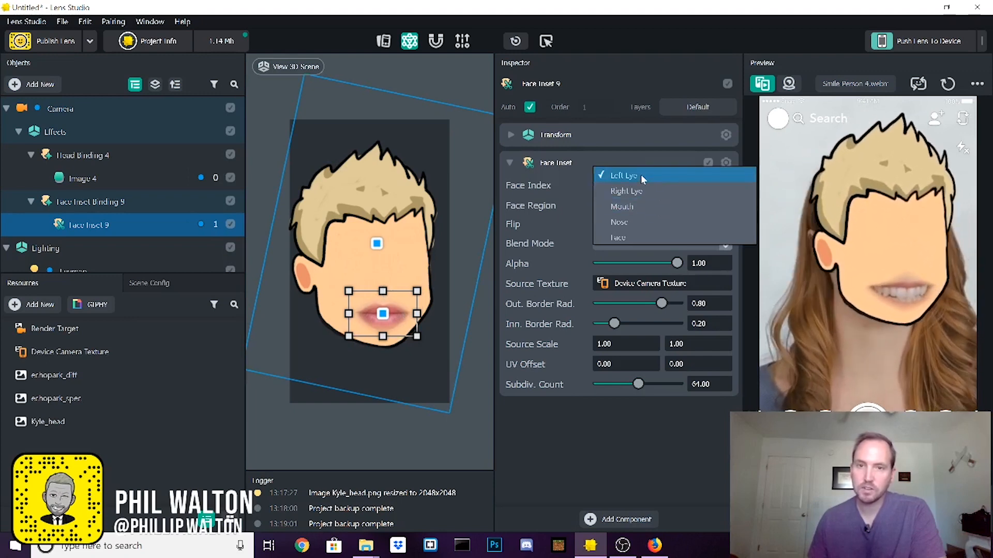
pyautogui.click(619, 221)
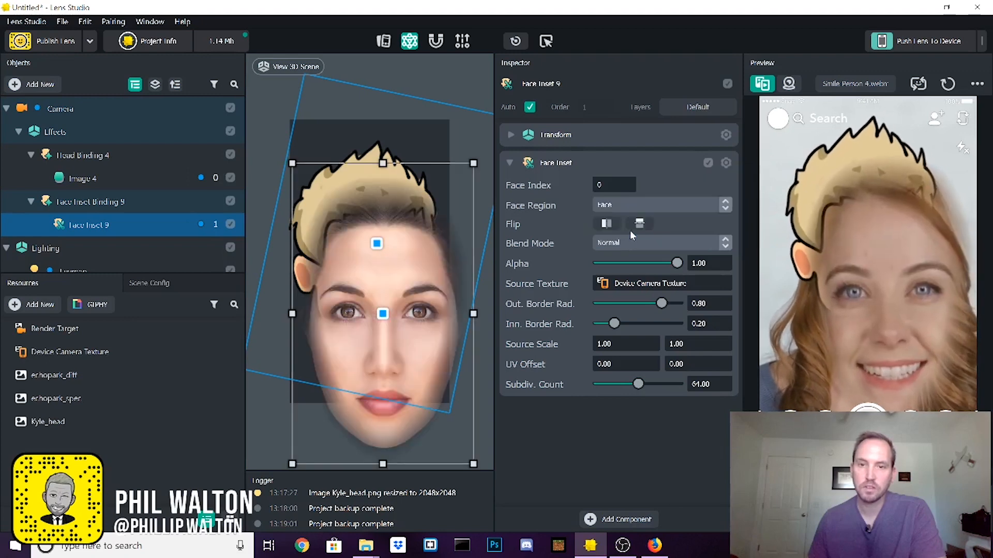
pyautogui.click(661, 205)
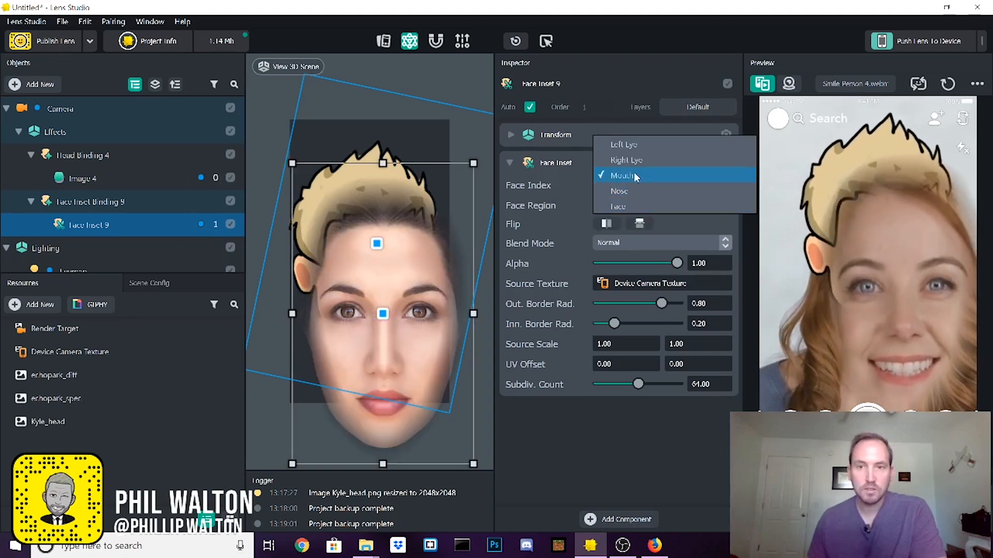
pyautogui.click(622, 176)
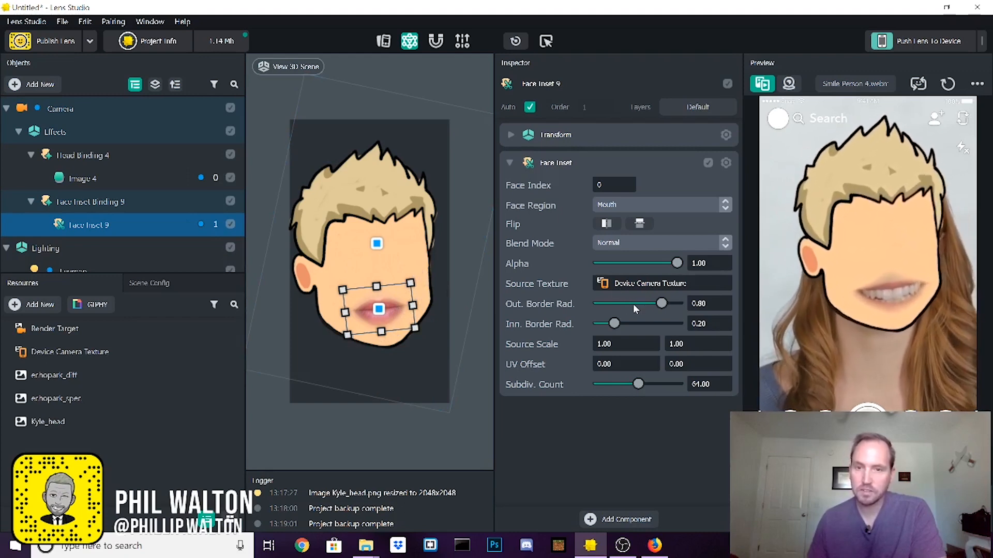
# - Set the mouth inset's outer border radius to 0.78 and inner border radius to 0.00
pyautogui.moveTo(662, 303); pyautogui.dragTo(656, 303)
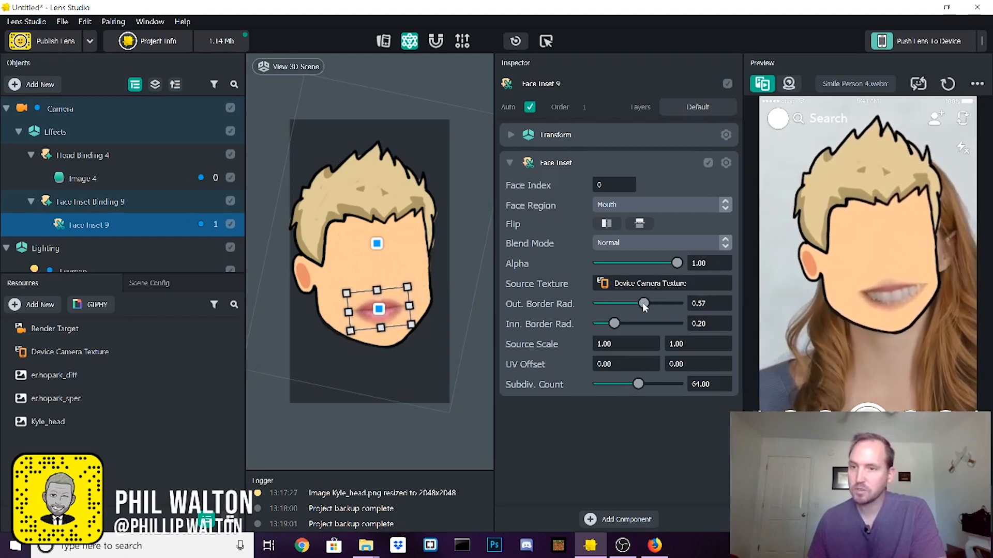
pyautogui.moveTo(614, 324); pyautogui.dragTo(625, 324)
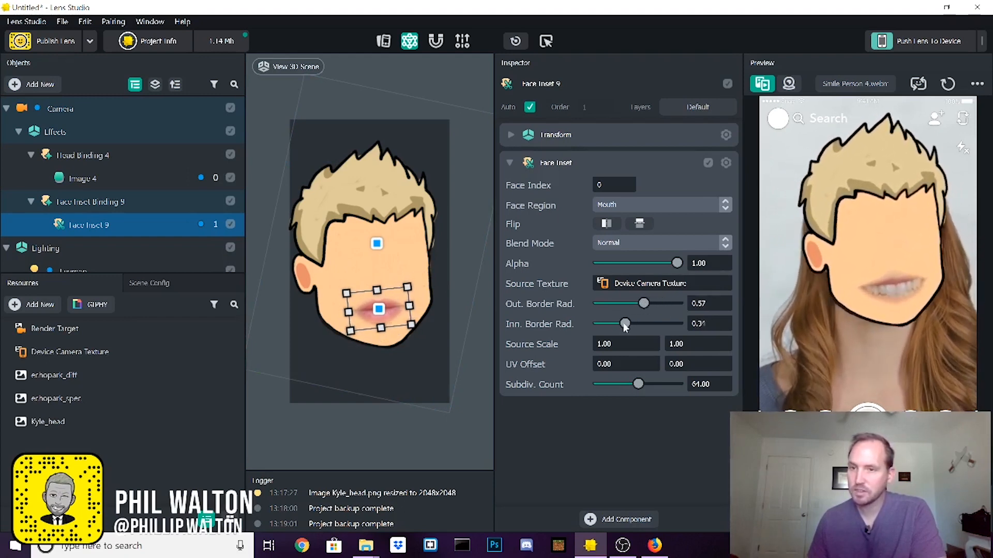
pyautogui.moveTo(624, 324); pyautogui.dragTo(597, 324)
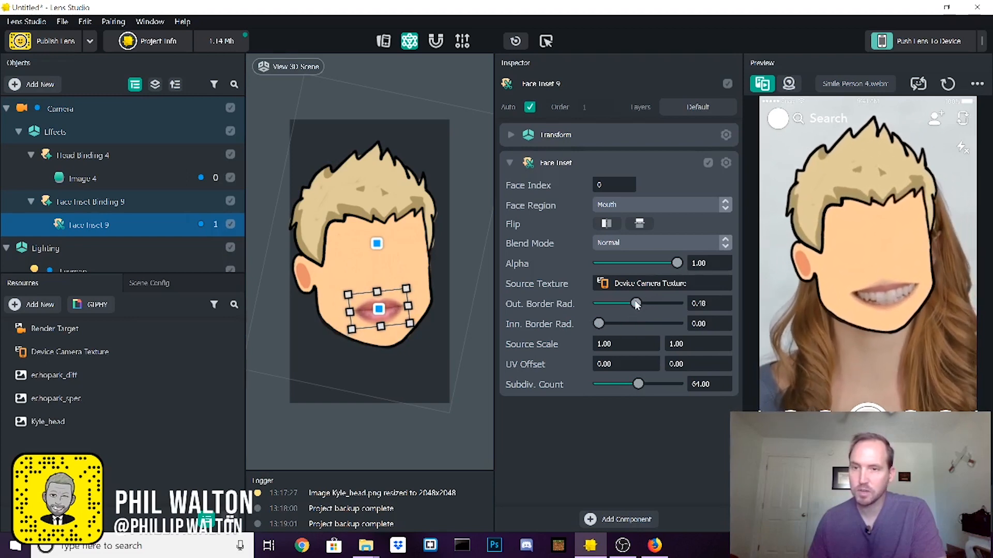
pyautogui.moveTo(637, 303); pyautogui.dragTo(635, 303)
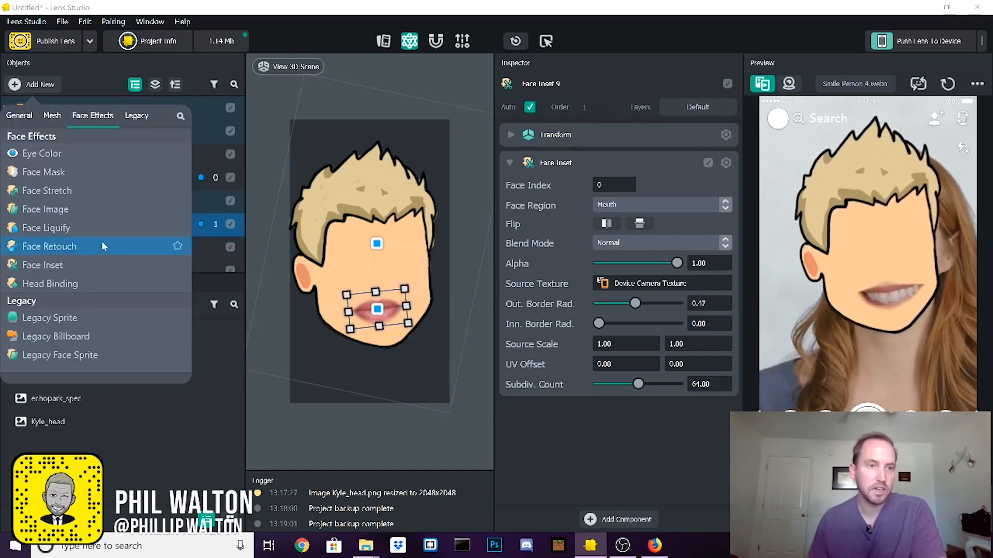
# - Add a second Face Inset for the Left Eye with outer border radius lowered to 0.75
pyautogui.click(42, 265)
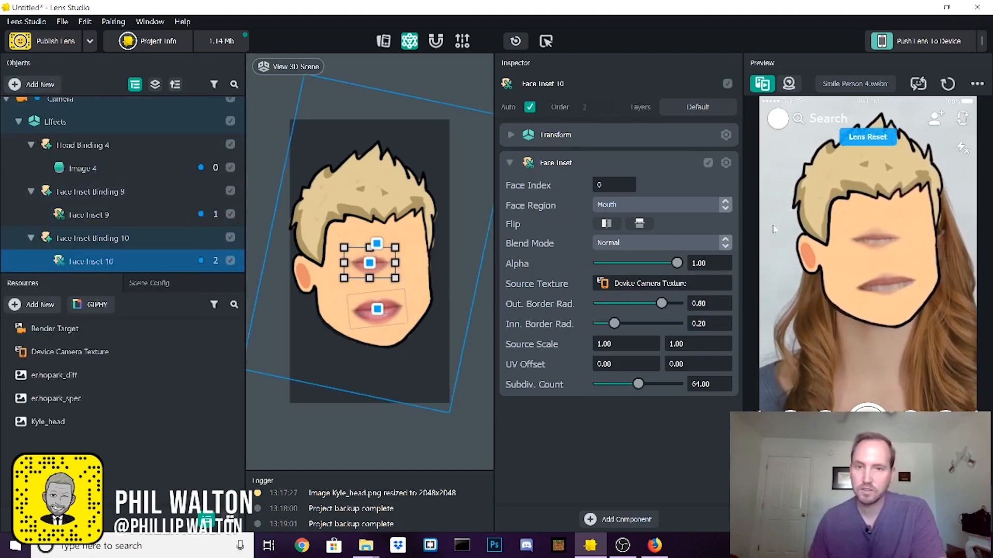
pyautogui.click(658, 205)
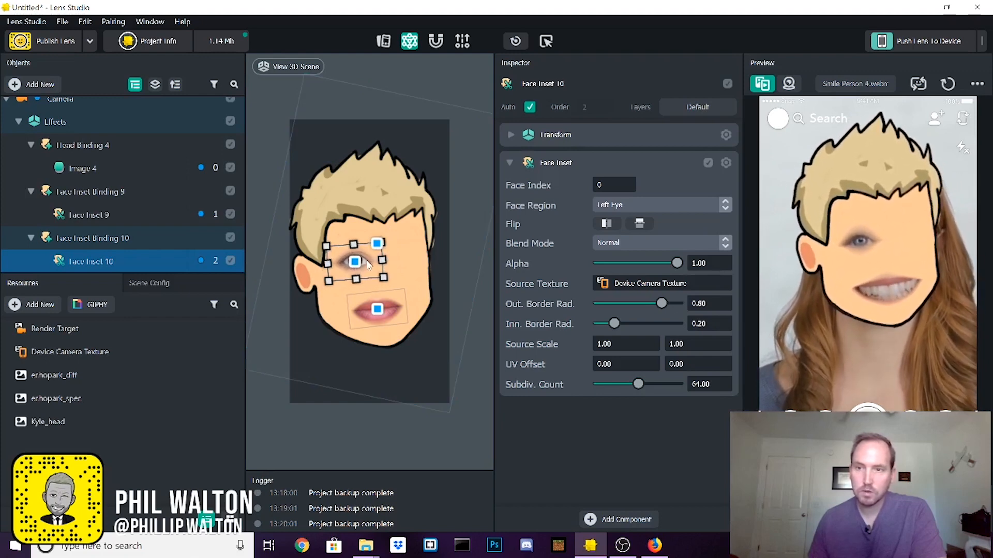
pyautogui.moveTo(662, 303); pyautogui.dragTo(634, 303)
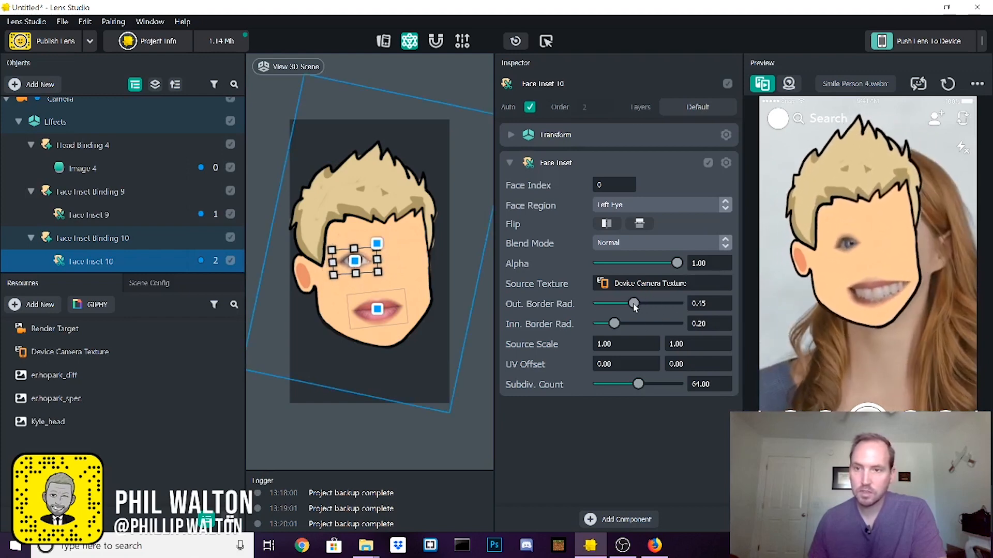
pyautogui.moveTo(615, 323); pyautogui.dragTo(605, 324)
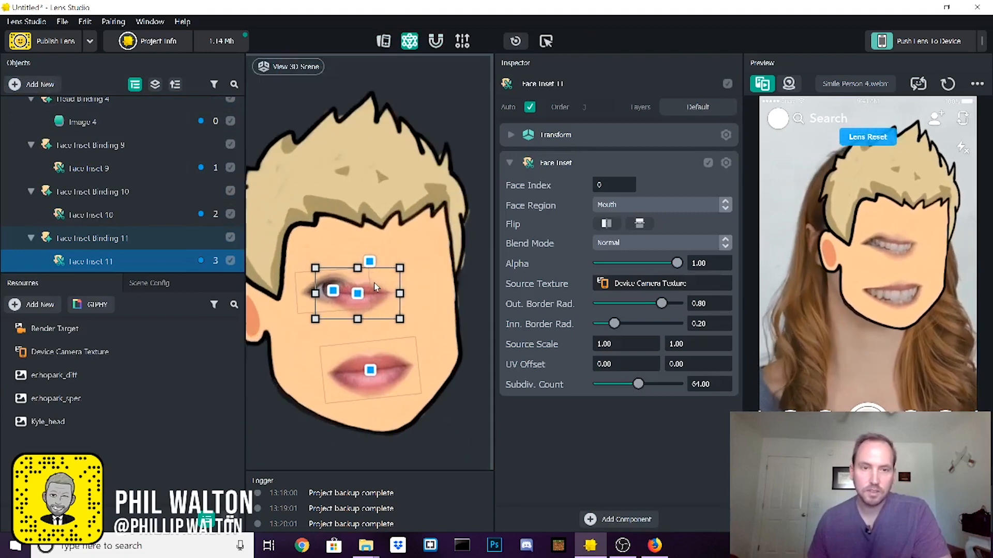
# - Set the third inset's Face Region to Right Eye and lower its inner and outer border radii
pyautogui.click(661, 205)
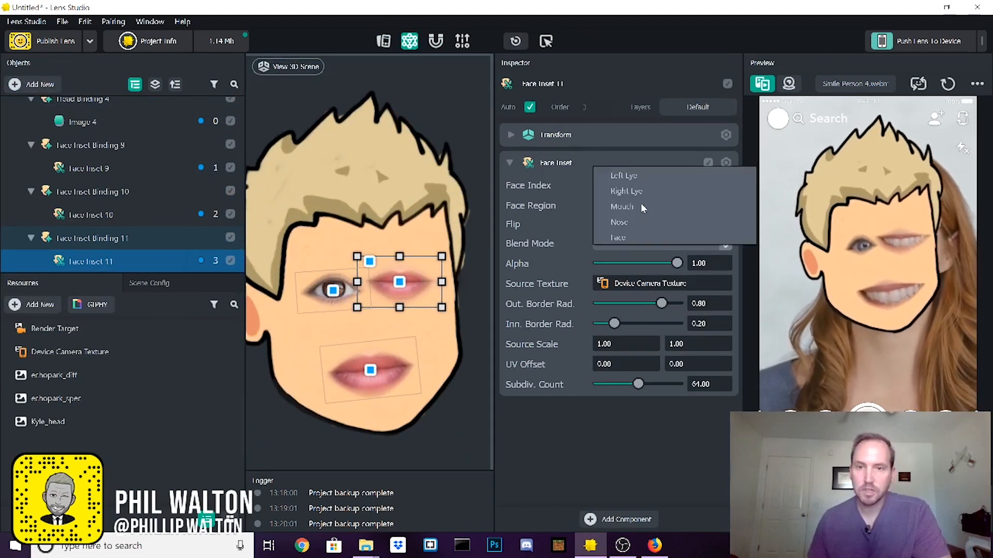
pyautogui.click(626, 191)
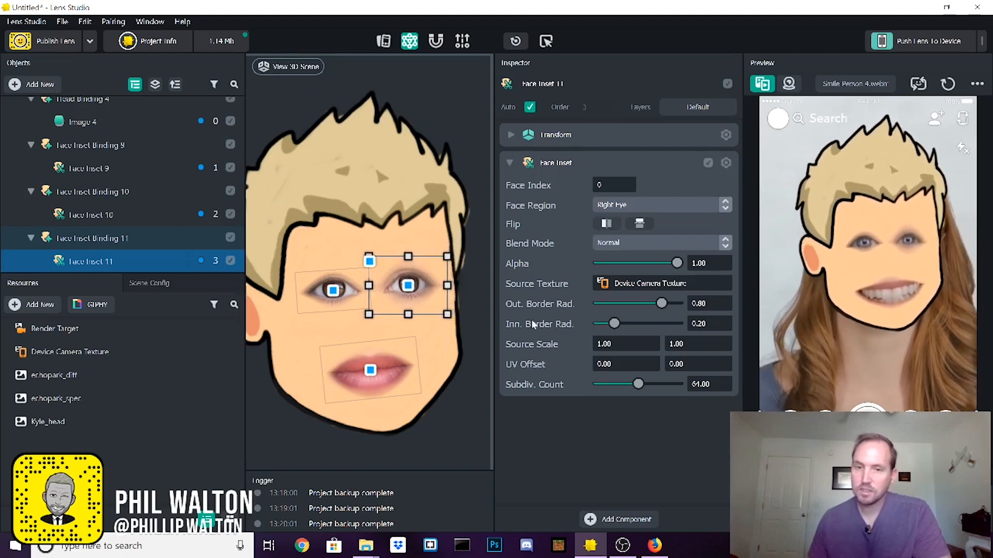
pyautogui.moveTo(614, 323); pyautogui.dragTo(600, 323)
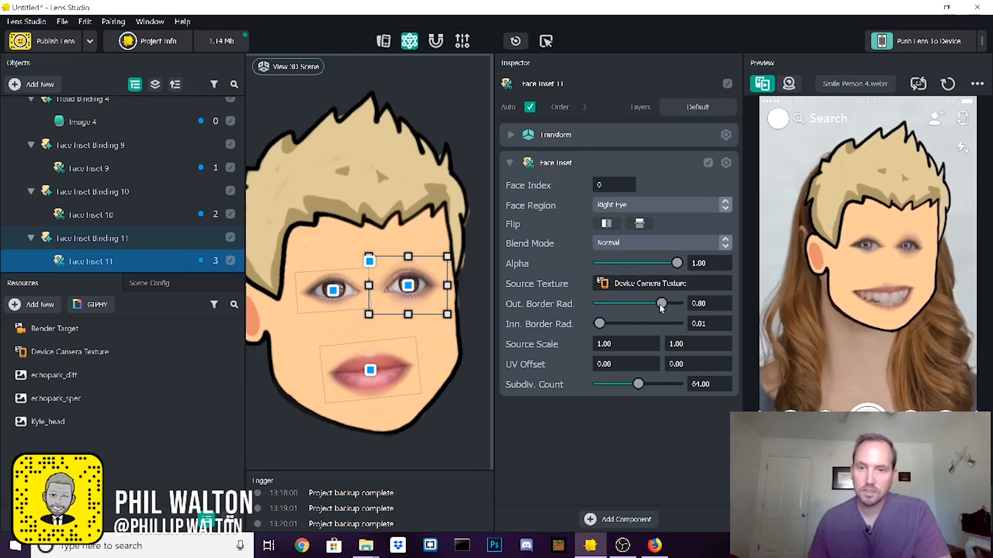
pyautogui.moveTo(662, 303); pyautogui.dragTo(638, 303)
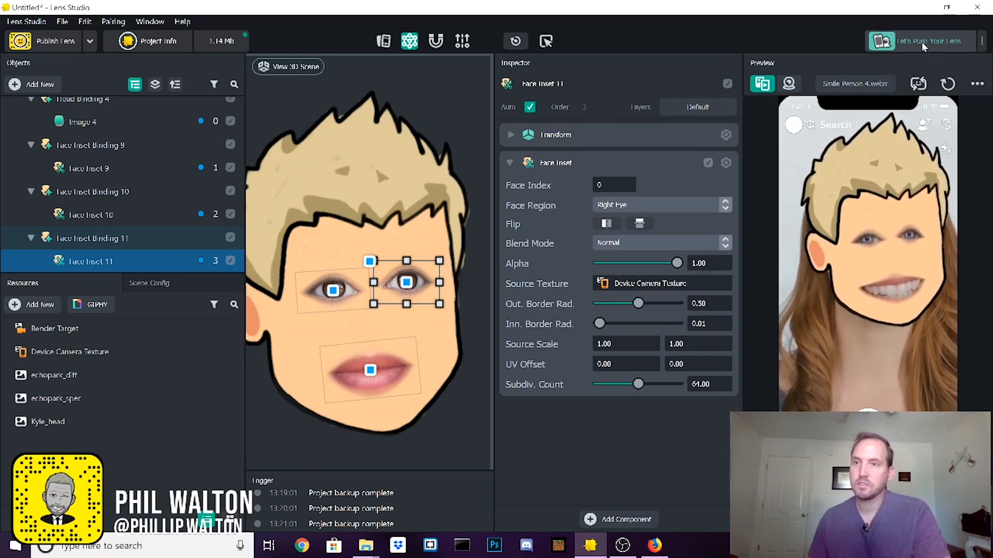
# - Push the lens to the paired phone for live testing
pyautogui.click(924, 41)
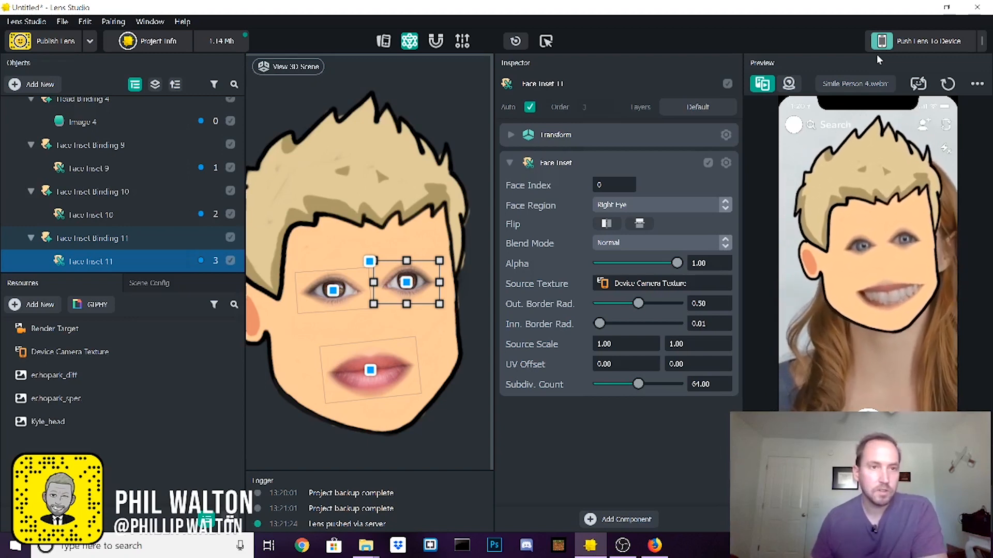
# - In Project Info, keep the lens name Kyle Head and browse sample videos for a new preview
pyautogui.click(89, 169)
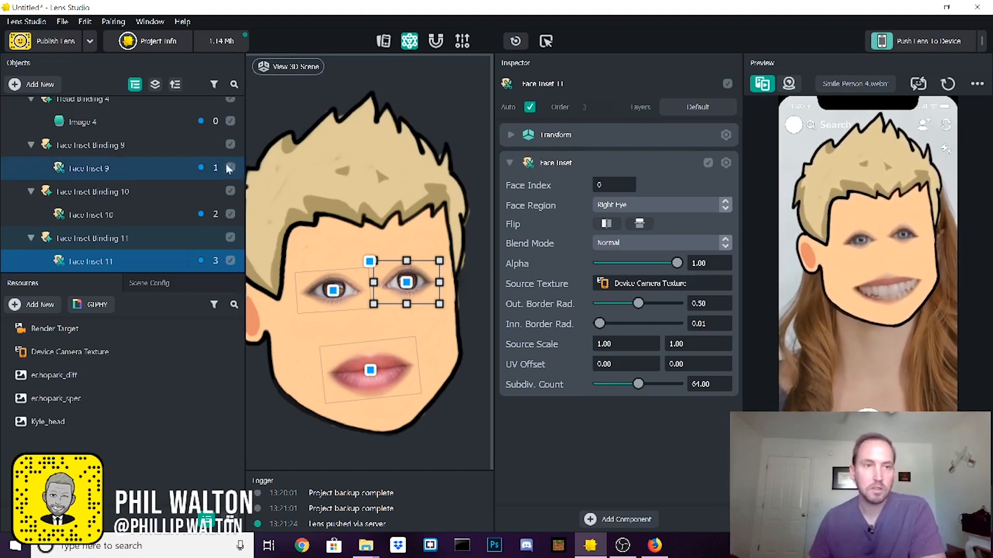
pyautogui.click(157, 40)
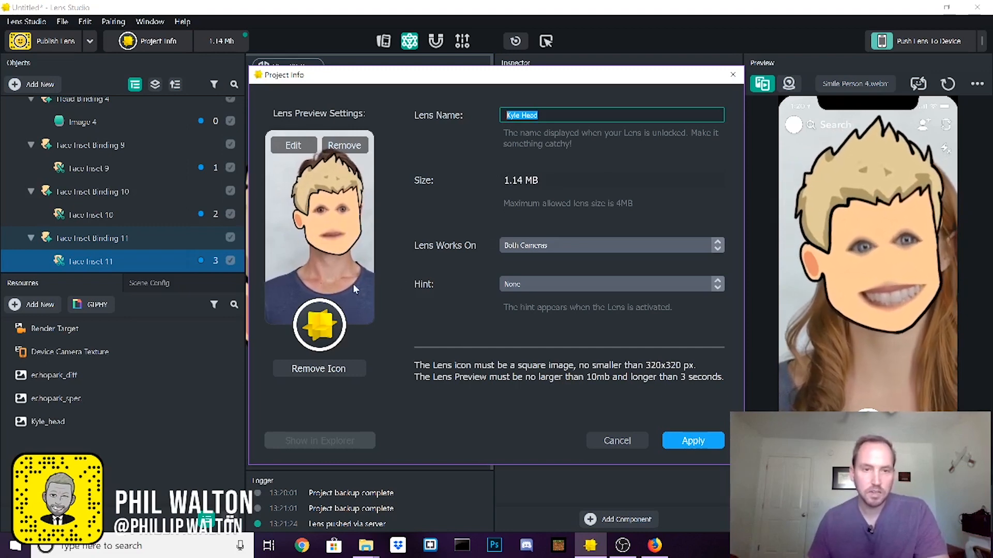
pyautogui.click(343, 145)
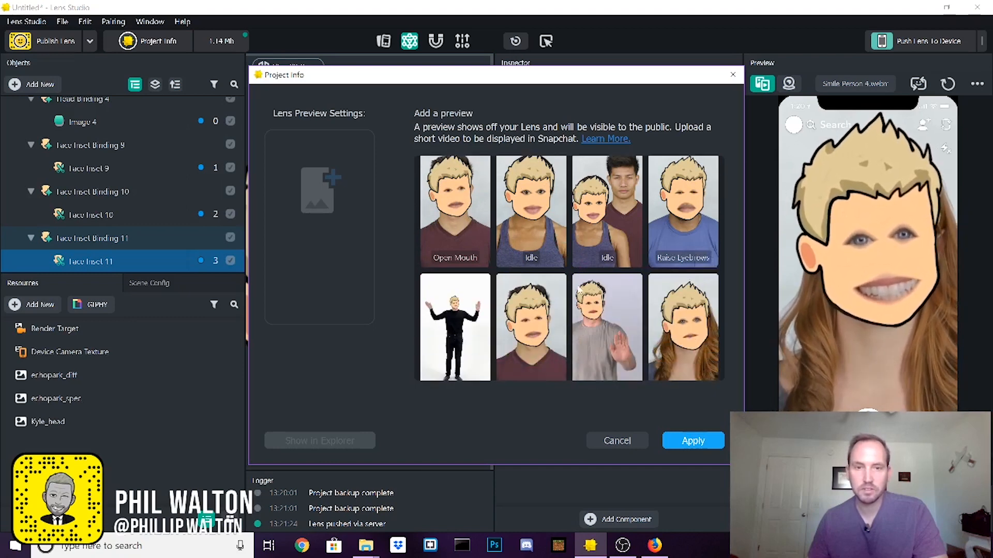
pyautogui.scroll(-3)
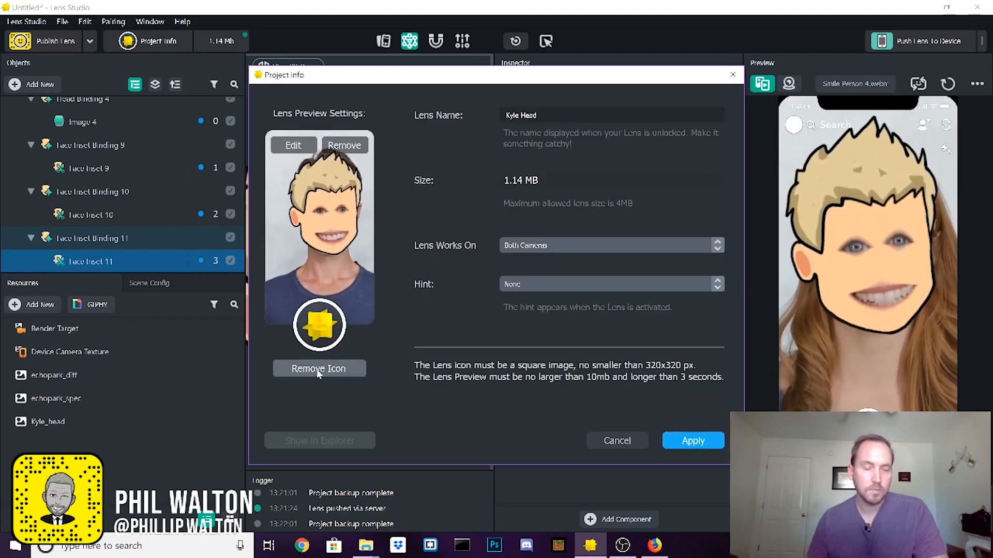
# - Remove the lens icon, browse for a replacement image, and apply the lens details
pyautogui.click(318, 369)
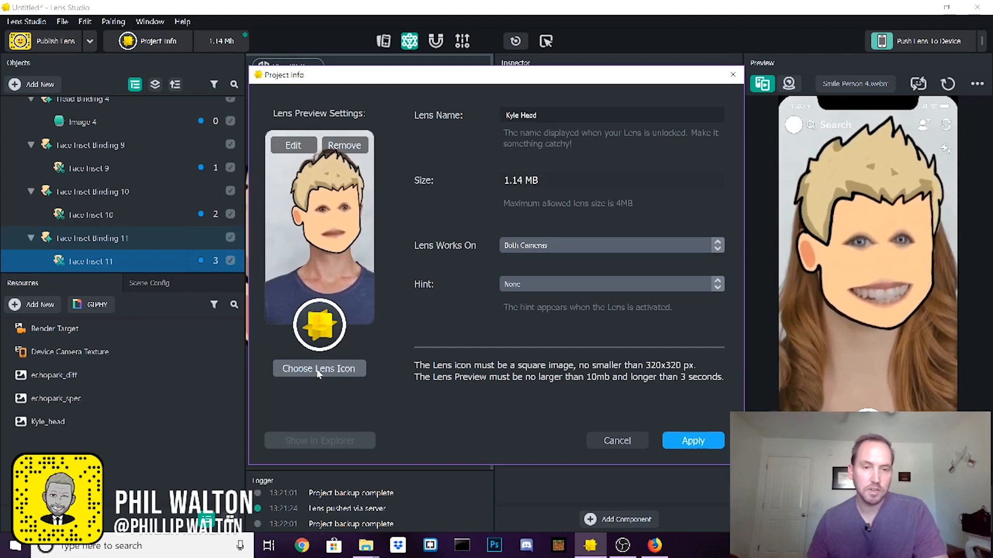
pyautogui.click(319, 368)
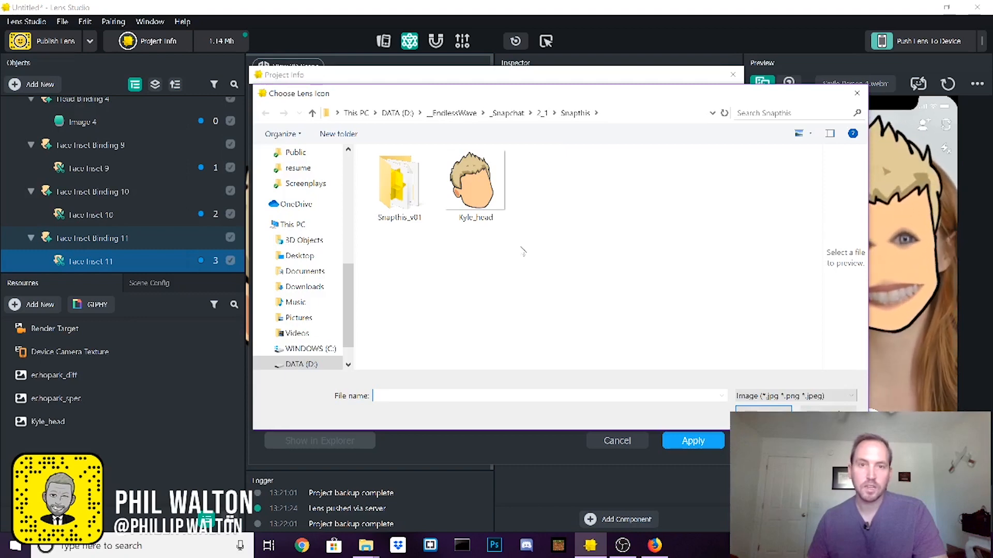
pyautogui.click(475, 180)
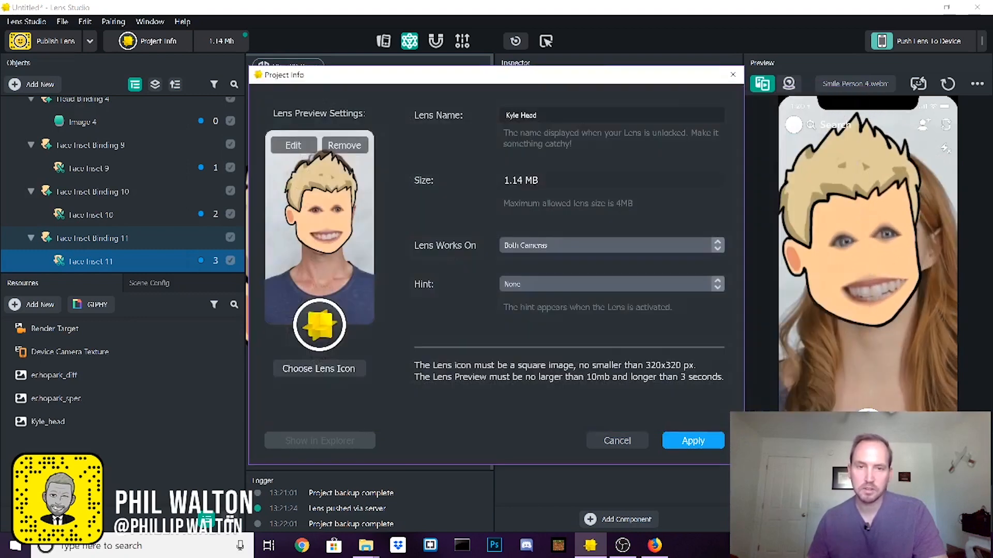
pyautogui.click(319, 368)
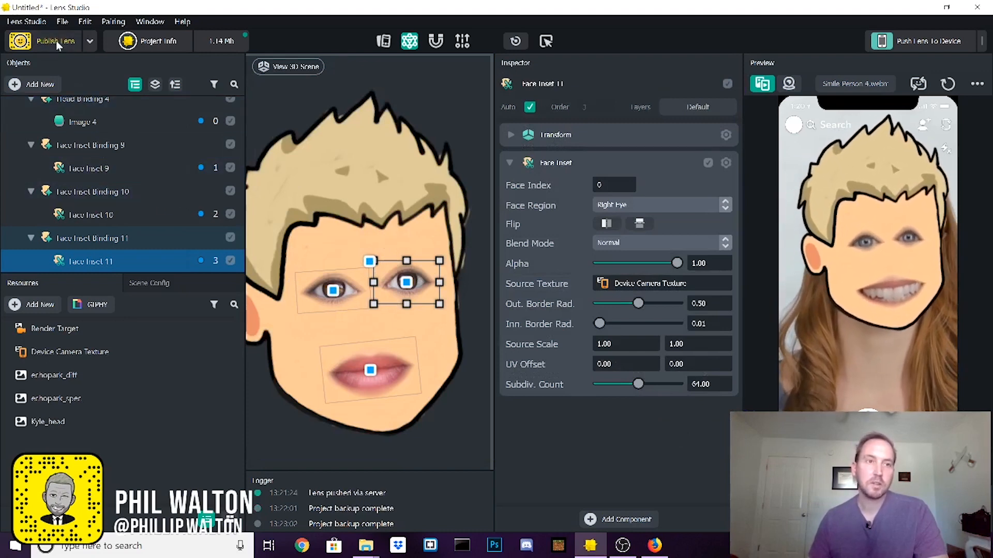
# - Publish the lens as a Community Lens and bring up the tag-adding box
pyautogui.click(55, 40)
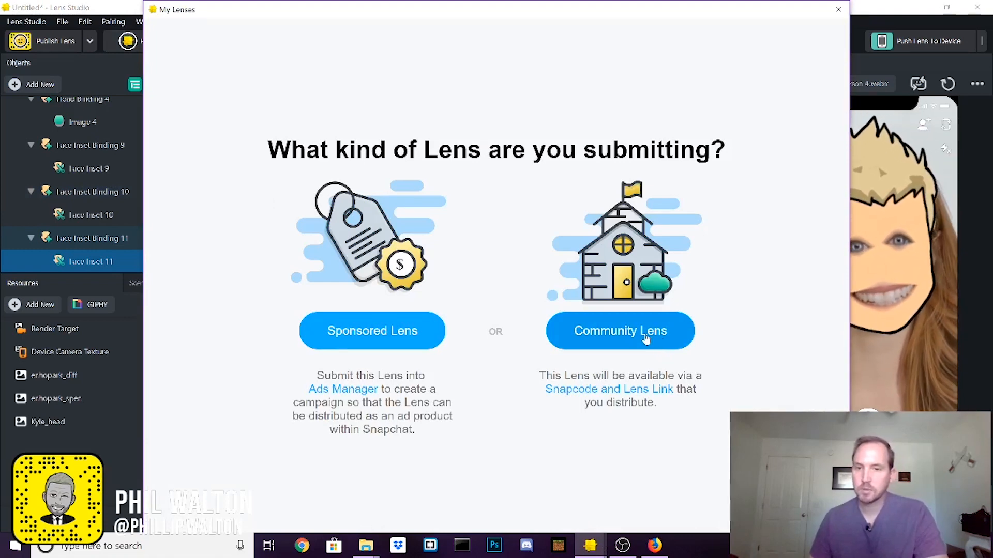
pyautogui.click(619, 331)
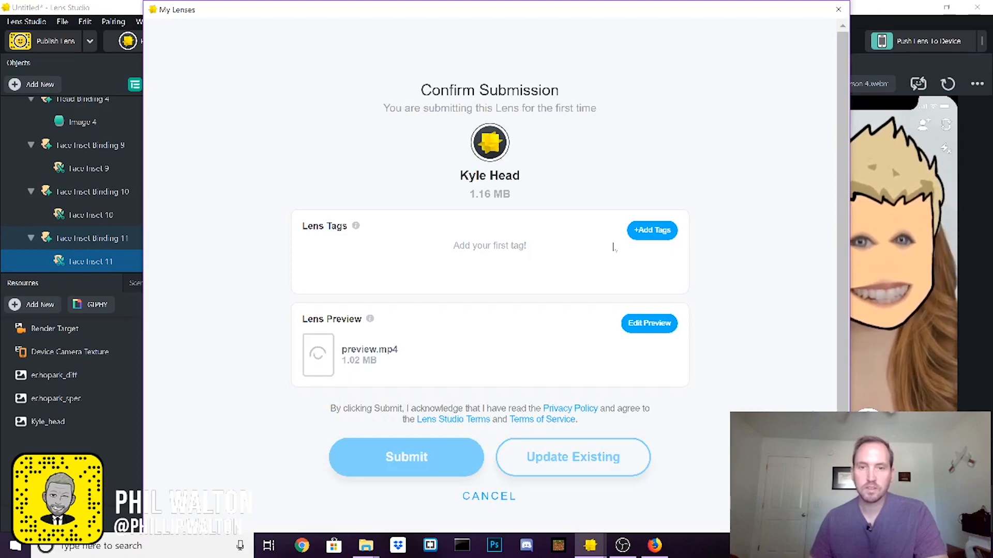
pyautogui.click(651, 229)
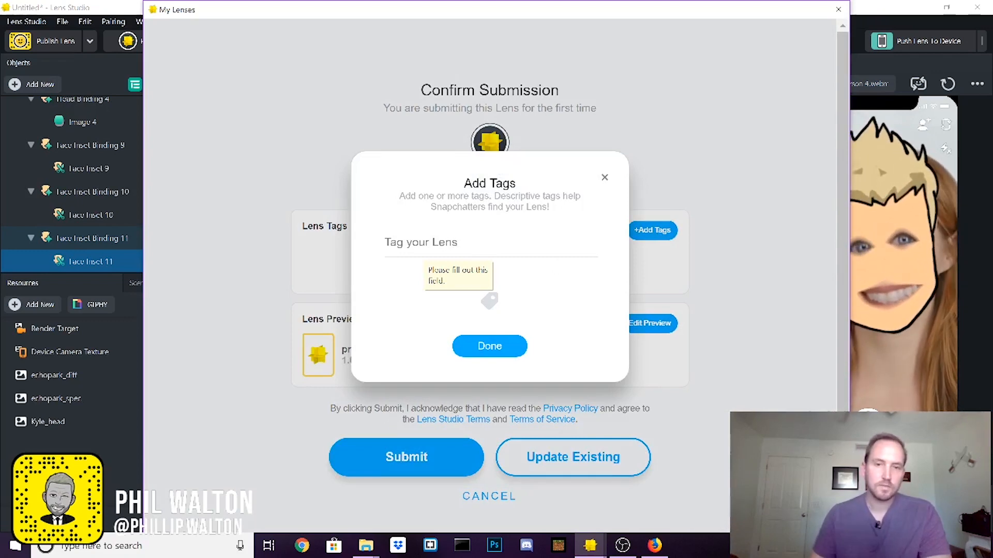
# - Tag the Kyle Head lens with 'head' and 'kyle' and finish tagging
pyautogui.write('head')
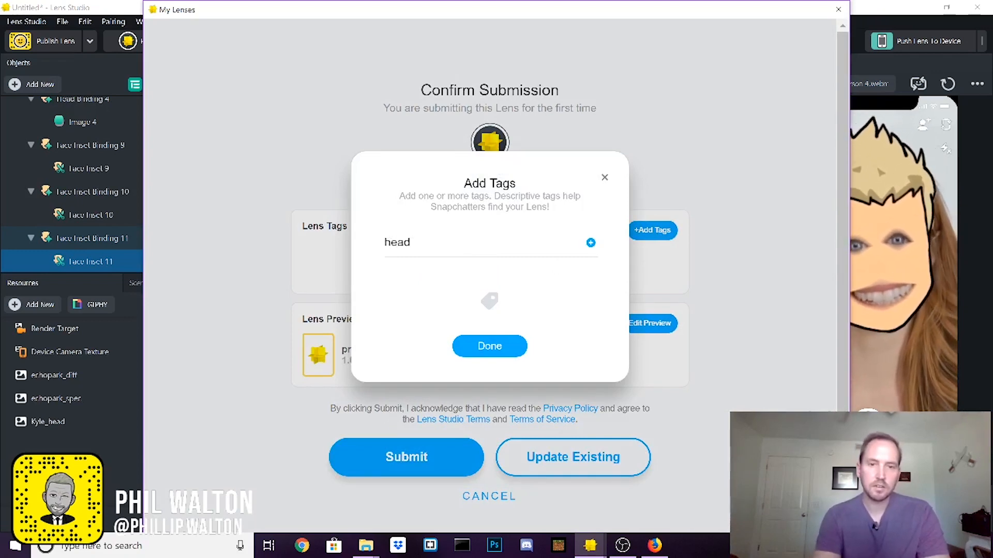
pyautogui.click(589, 242)
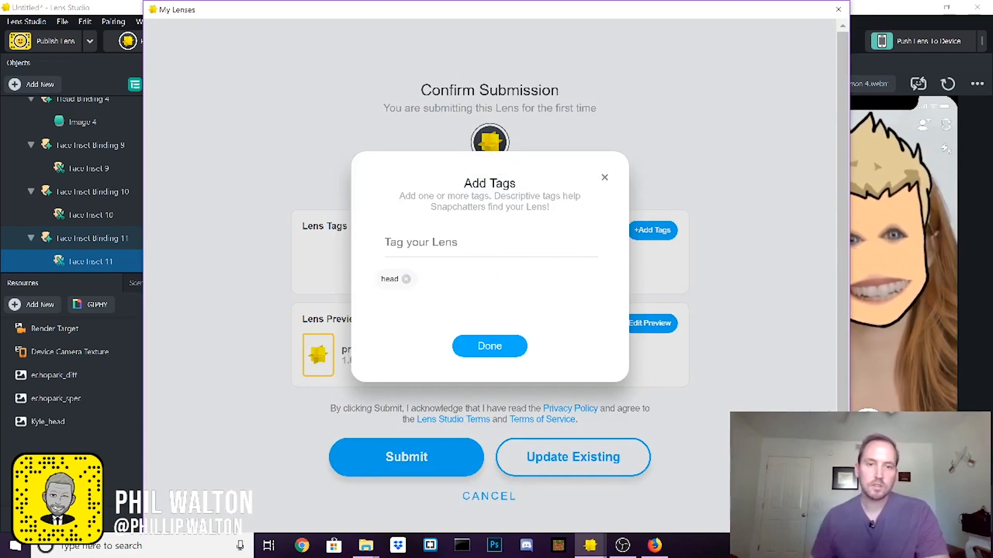
pyautogui.write('ke')
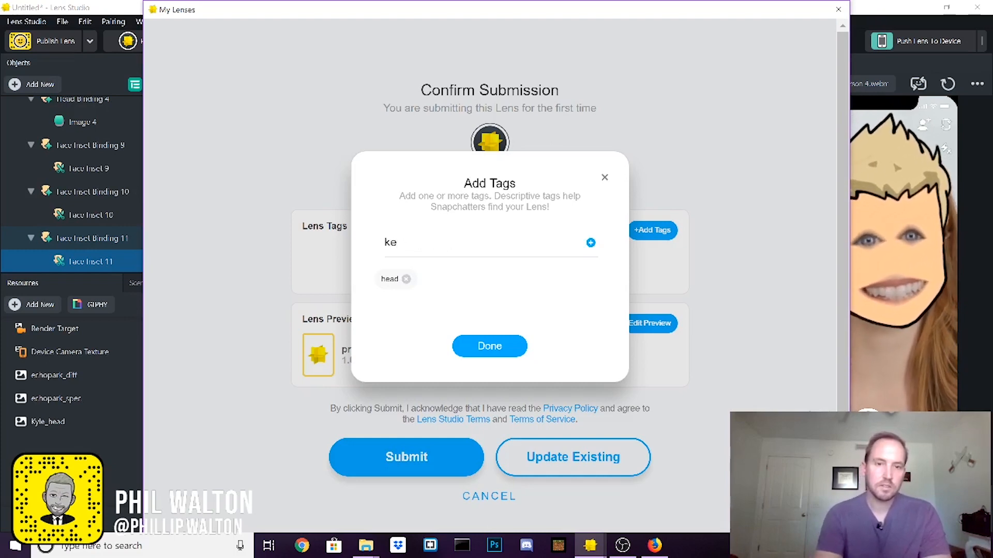
pyautogui.click(591, 242)
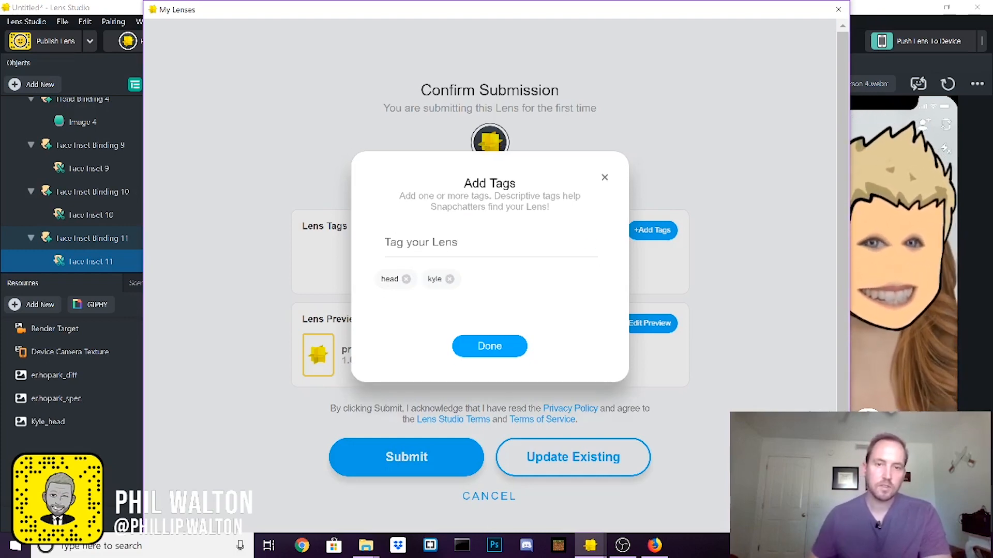
pyautogui.click(489, 347)
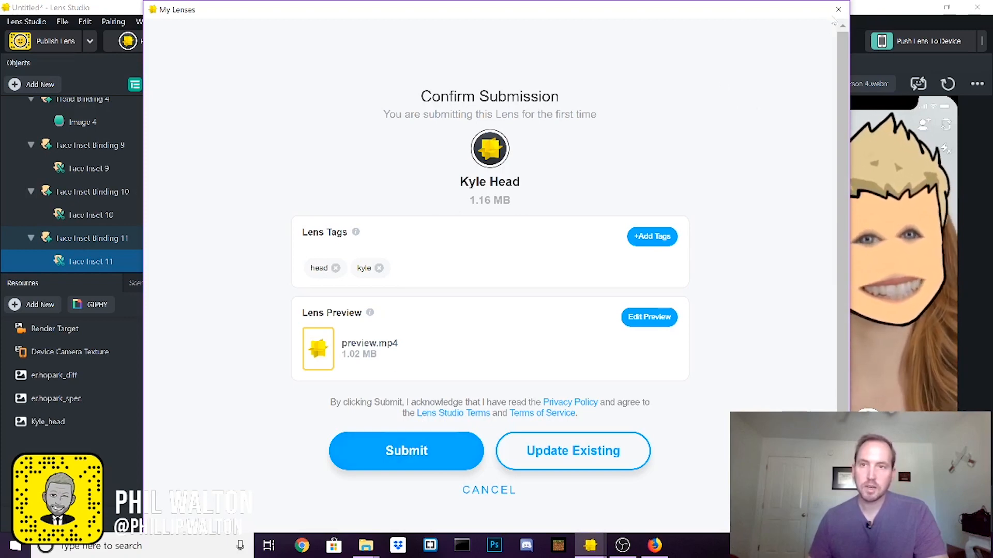
# - Close the My Lenses submission window, returning to the cartoon-face scene
pyautogui.click(405, 451)
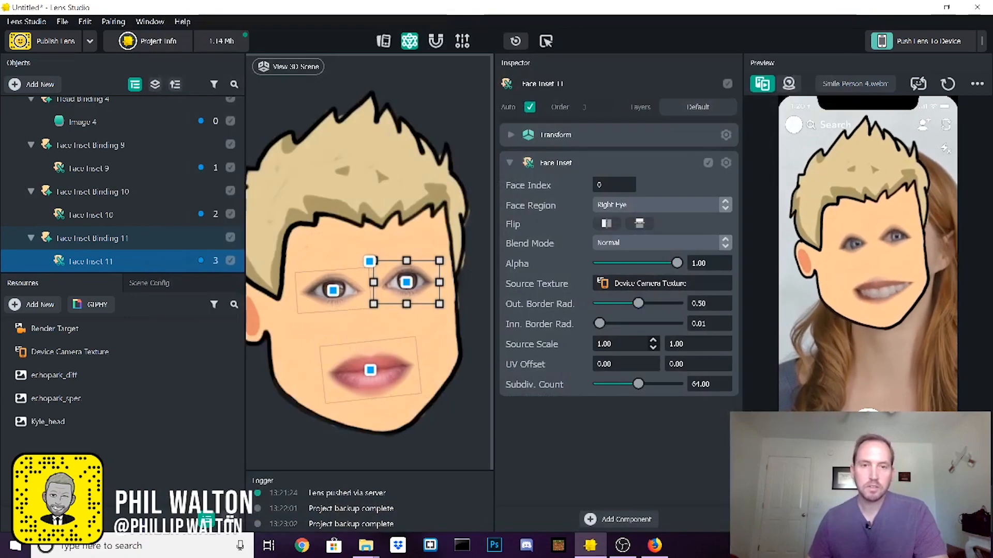